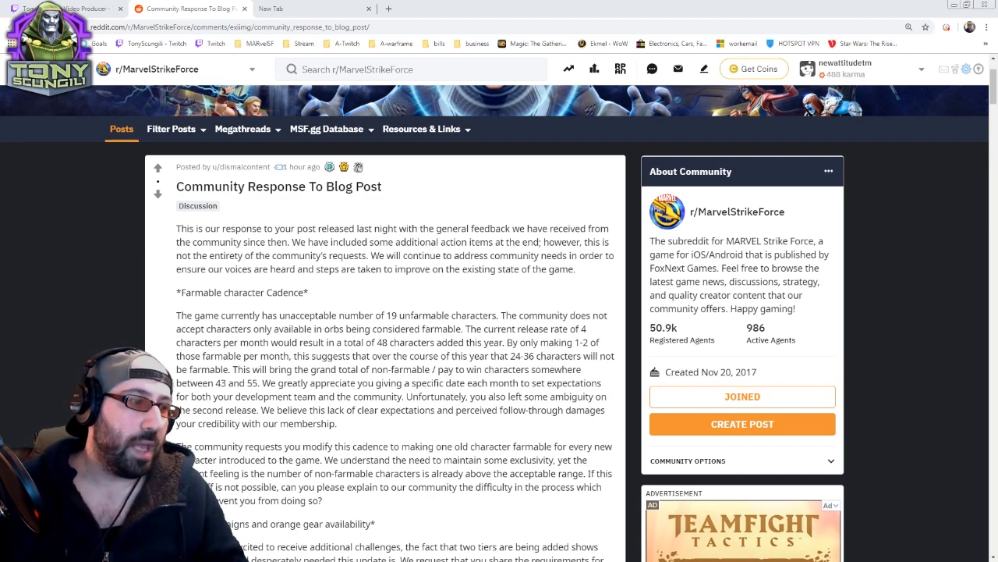
# Scroll past the Farmable character Cadence section to the New campaigns and orange gear heading.
pyautogui.scroll(-3)
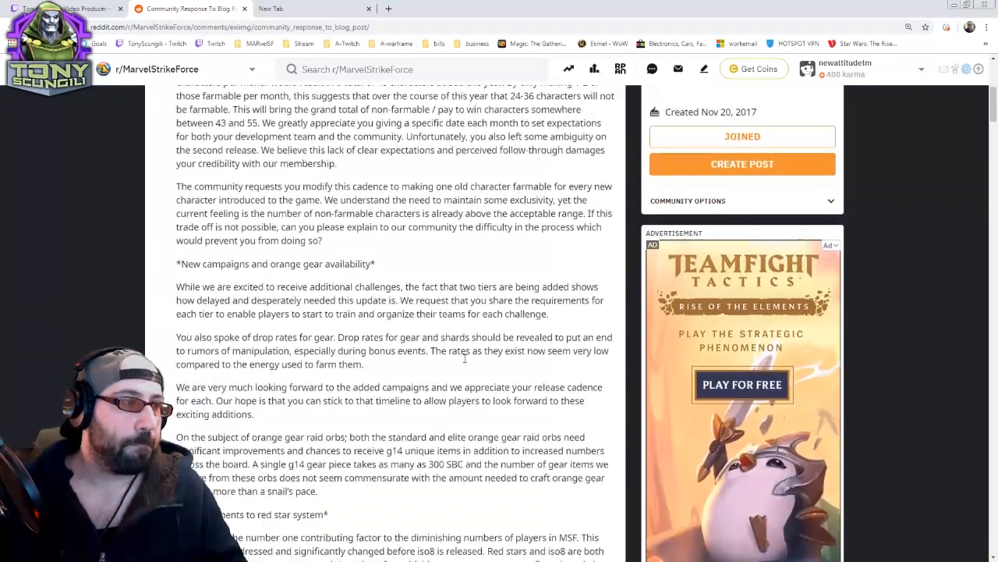
pyautogui.scroll(-3)
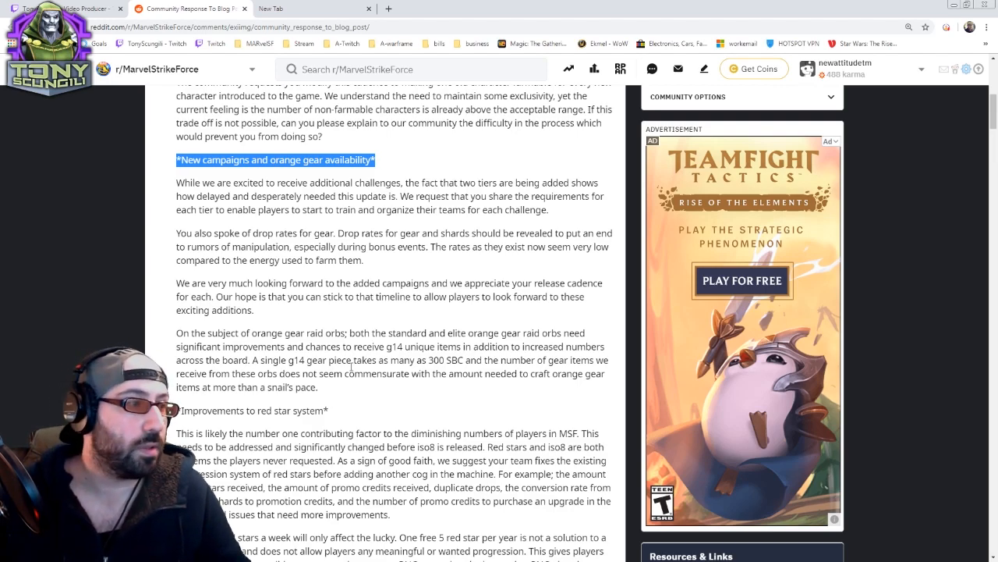
# Scroll past Improvements to red star system down to the Low quality time section.
pyautogui.scroll(-3)
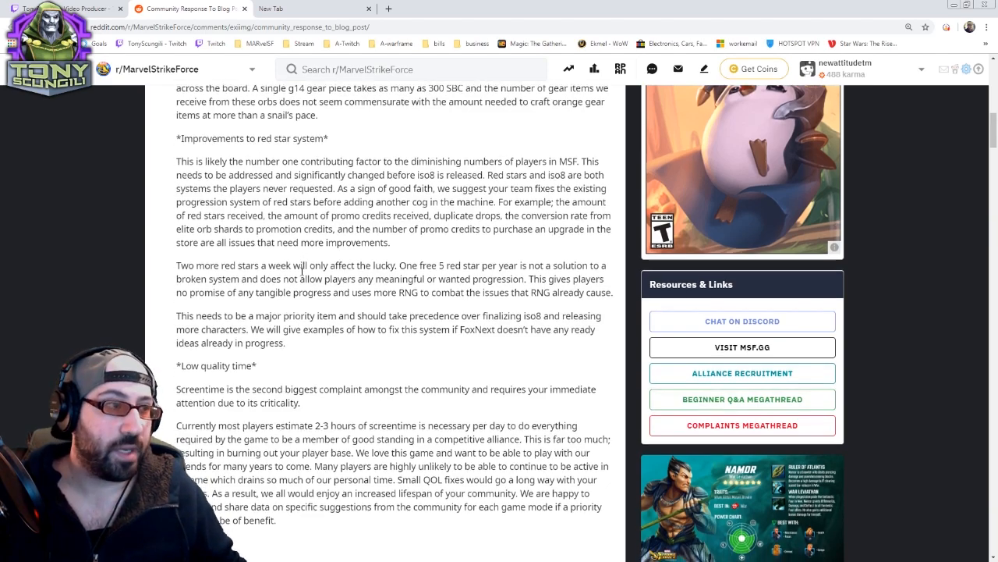
pyautogui.scroll(-3)
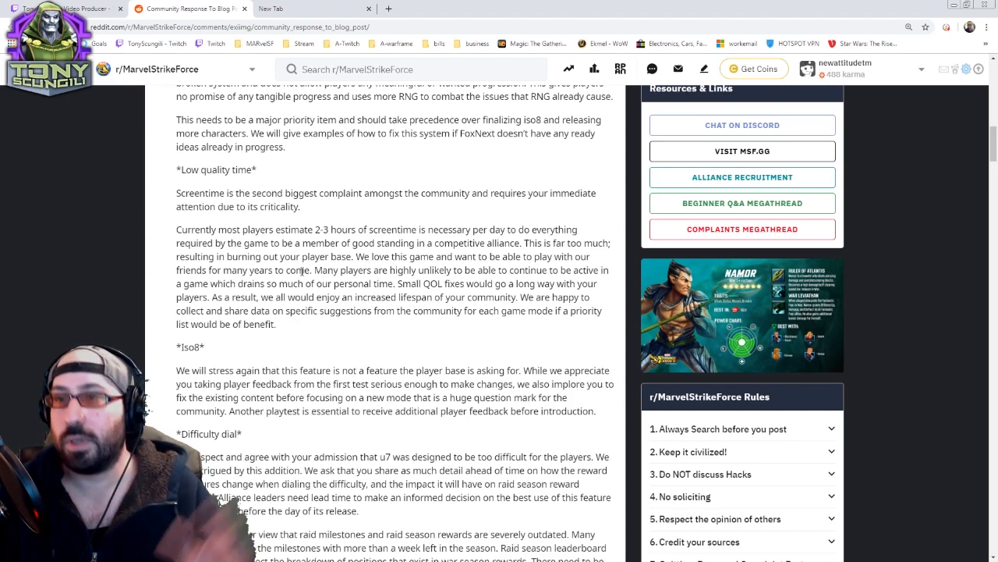
pyautogui.doubleClick(355, 257)
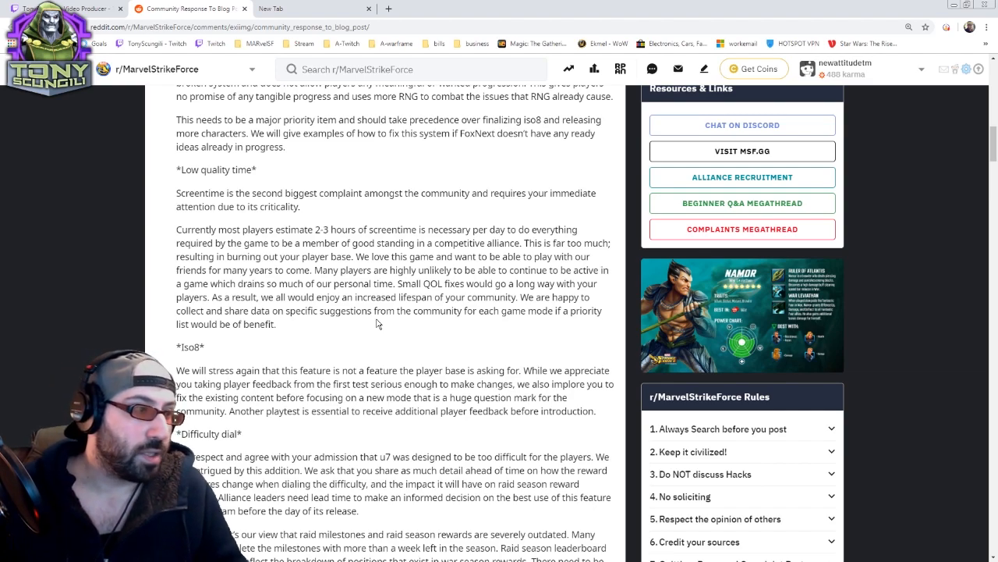
# Scroll slightly so the Difficulty dial and raid season rewards paragraphs show fully.
pyautogui.scroll(-3)
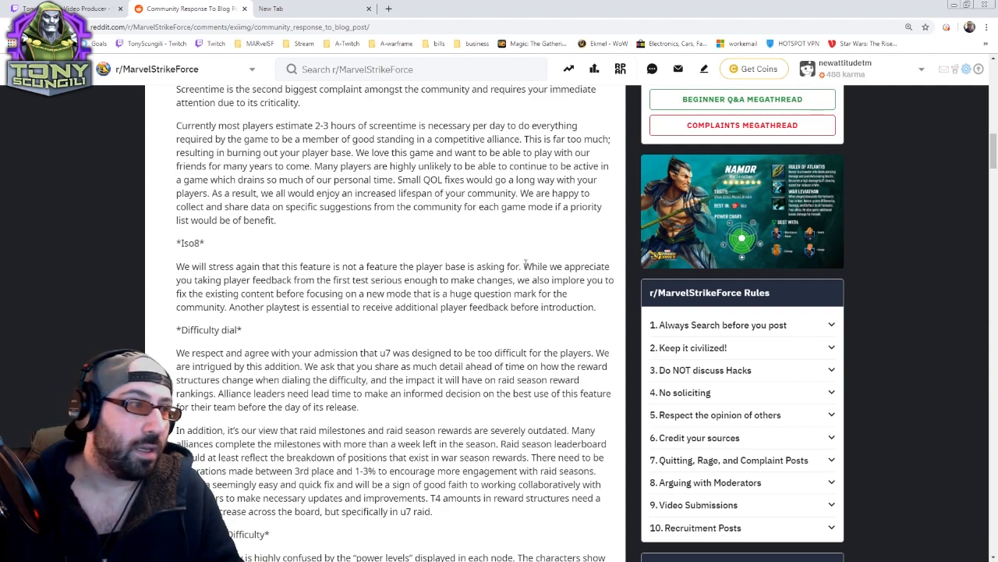
# Scroll down to the Ultimus 7 Difficulty section, with Contacts list starting below.
pyautogui.scroll(-3)
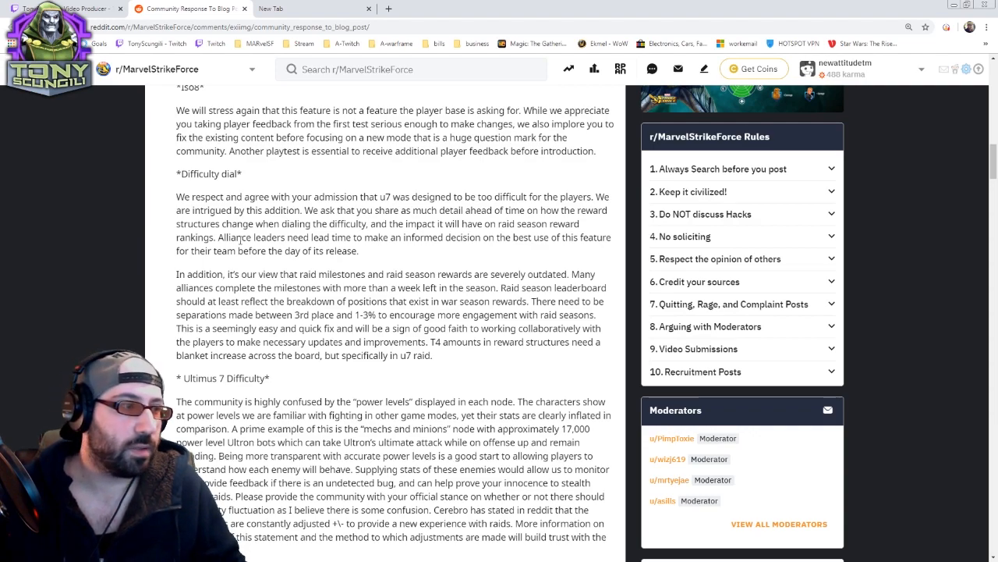
pyautogui.scroll(-3)
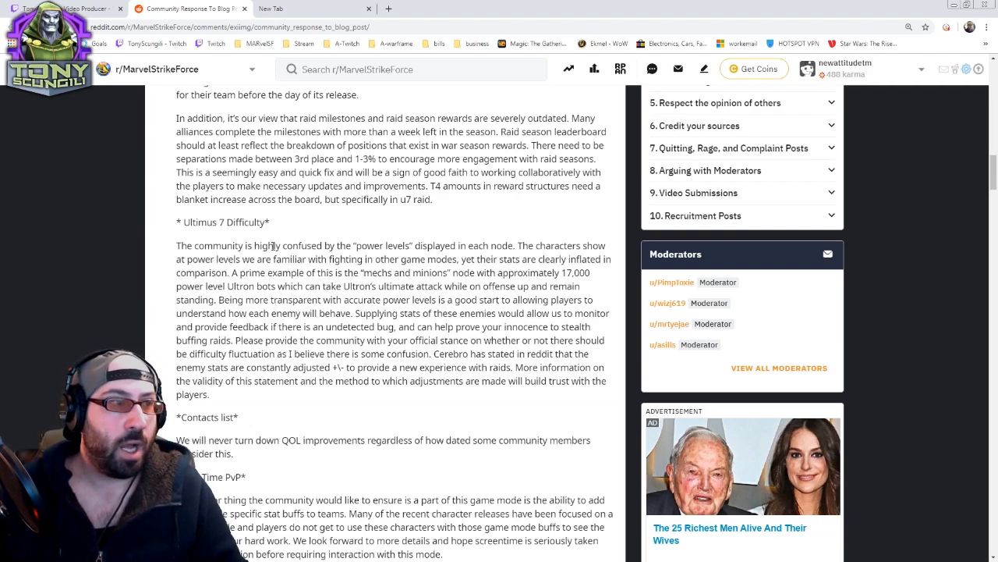
# Scroll past Ultimus 7 to Contacts list, Real Time PvP and Player council sections.
pyautogui.moveTo(221, 245); pyautogui.dragTo(407, 245)
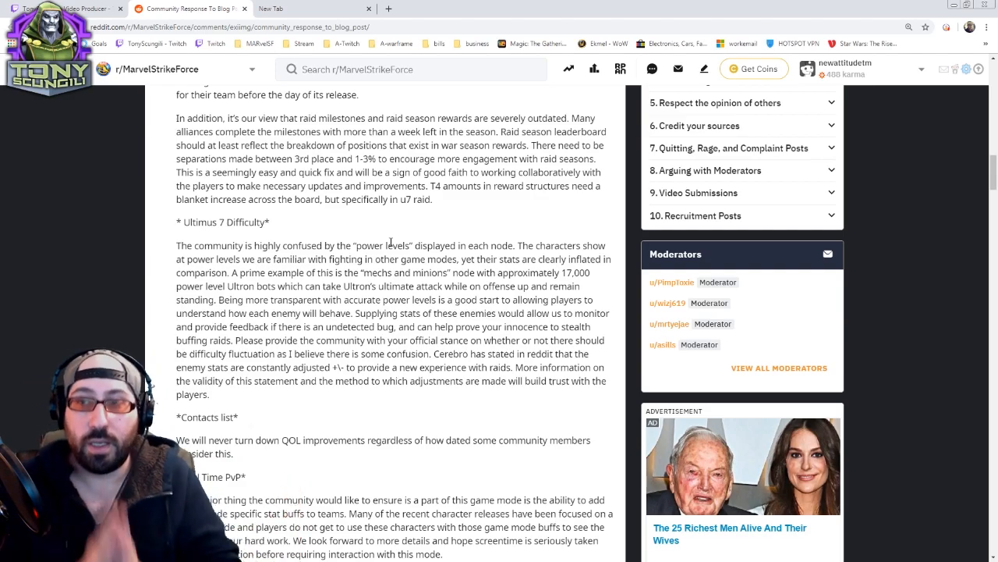
pyautogui.scroll(-3)
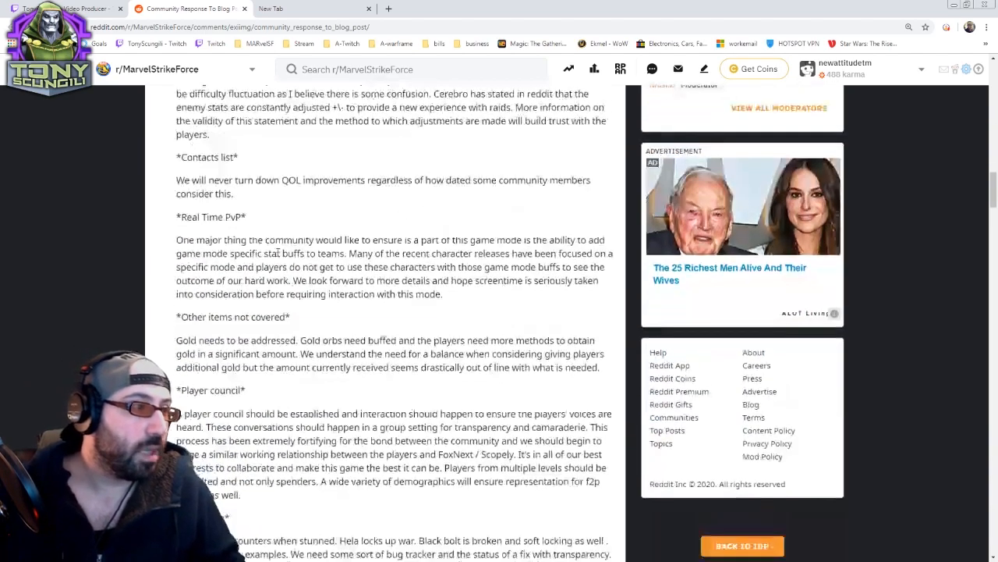
# Scroll a little further until the Bug fixing section is fully readable.
pyautogui.scroll(-3)
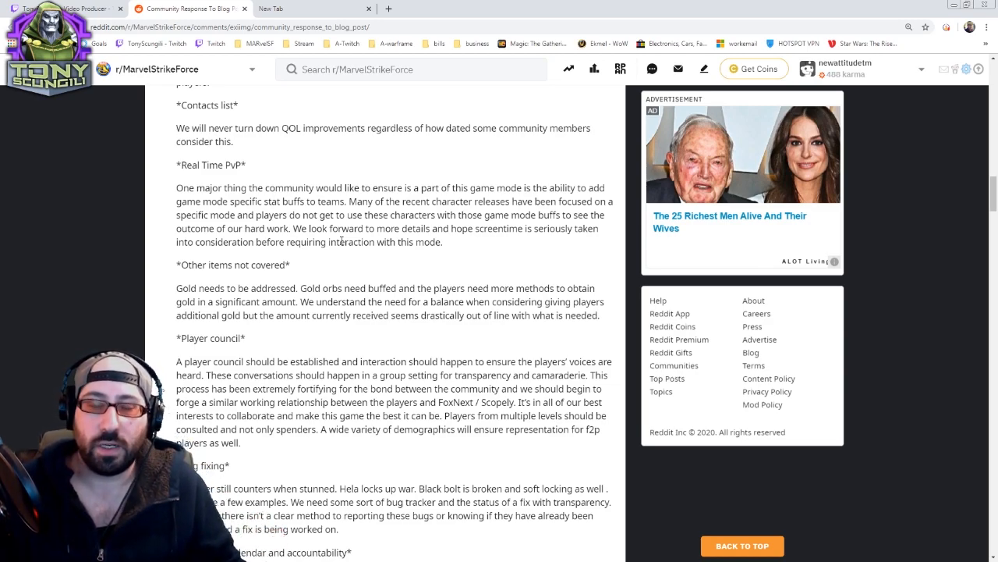
pyautogui.scroll(-3)
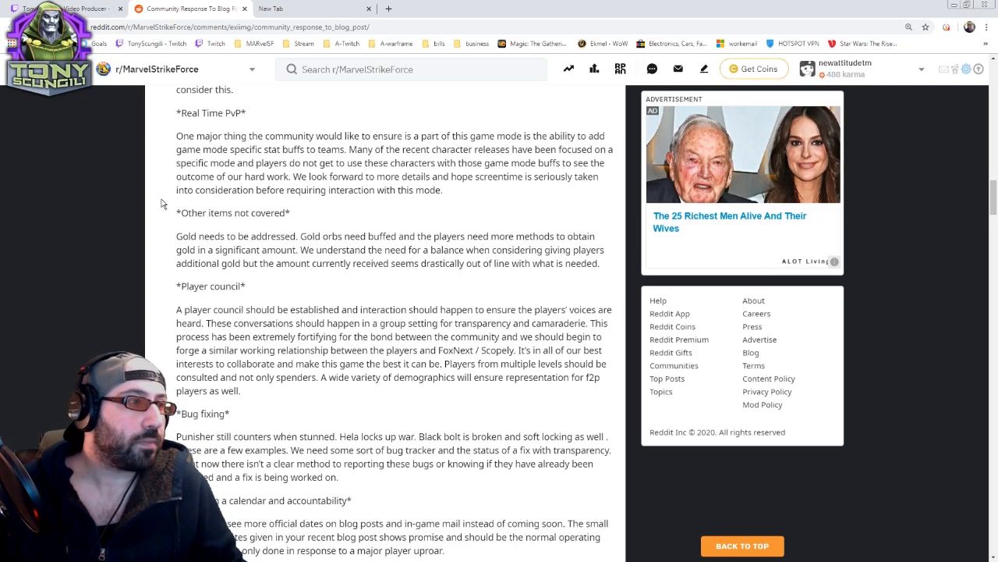
pyautogui.moveTo(258, 235); pyautogui.dragTo(355, 236)
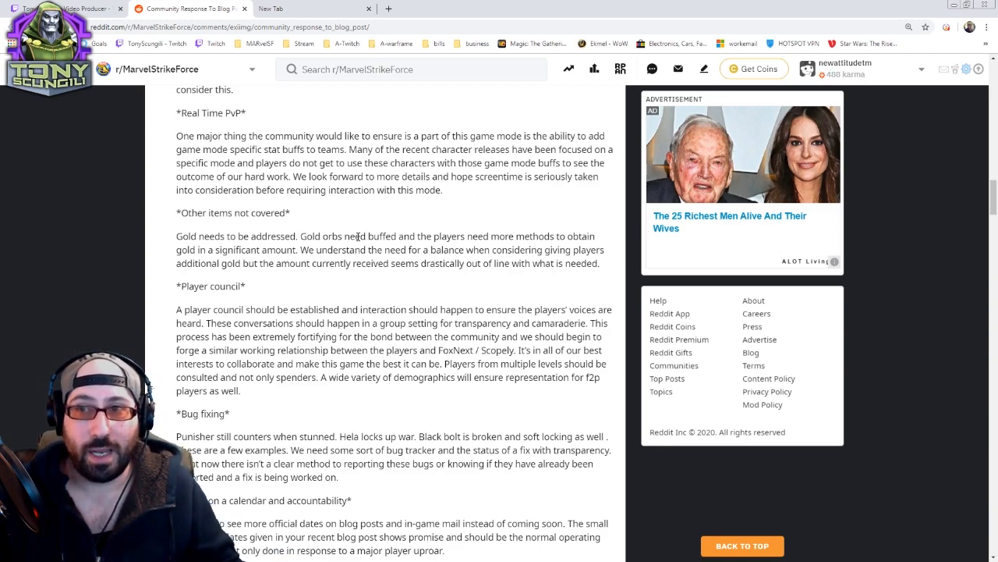
pyautogui.scroll(-3)
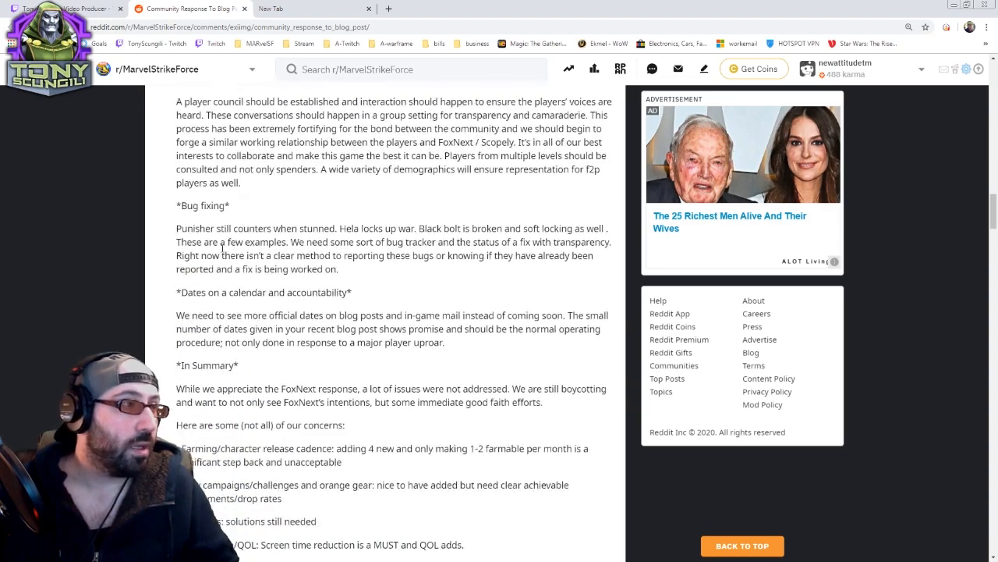
# Scroll back to 'Other items not covered' and 'Player council' above the bug-fixing notes.
pyautogui.scroll(3)
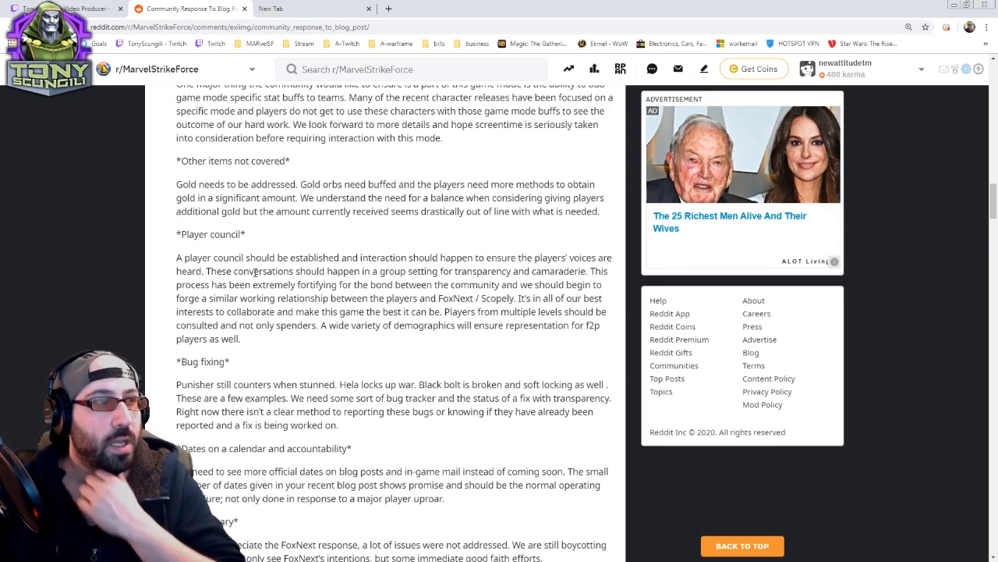
pyautogui.scroll(-3)
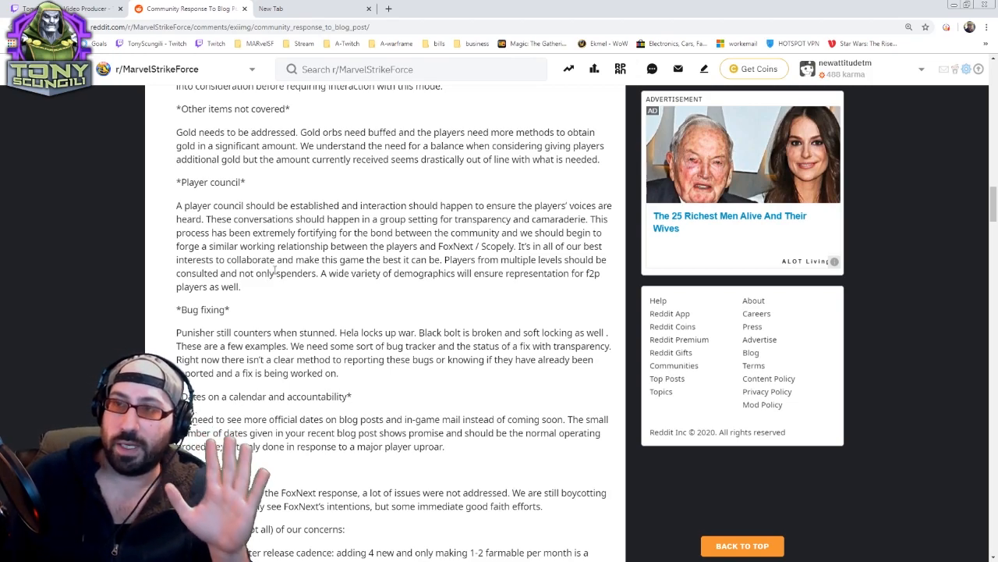
pyautogui.moveTo(176, 259); pyautogui.dragTo(242, 286)
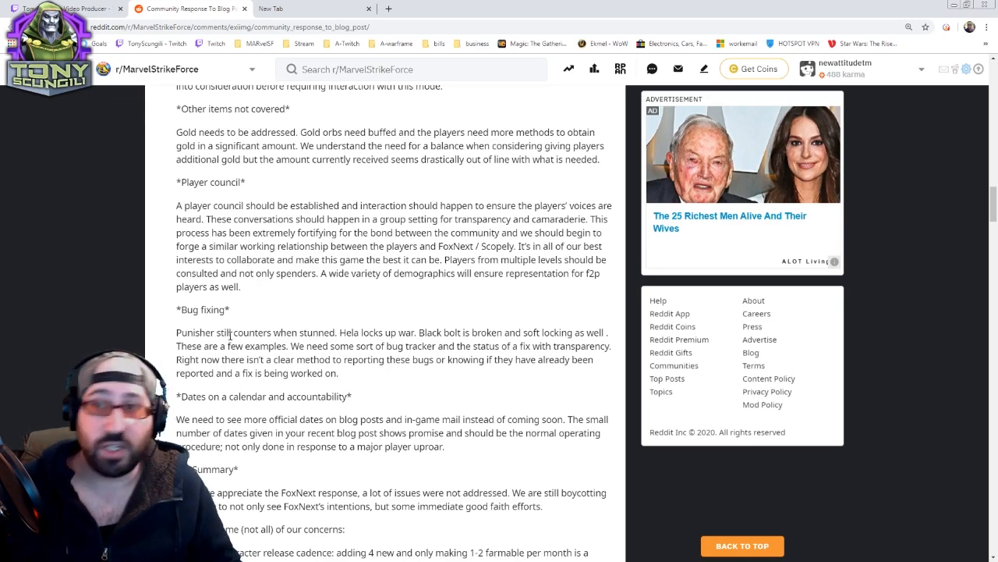
# Scroll down to the 'In Summary' heading and the start of its concerns list.
pyautogui.scroll(-3)
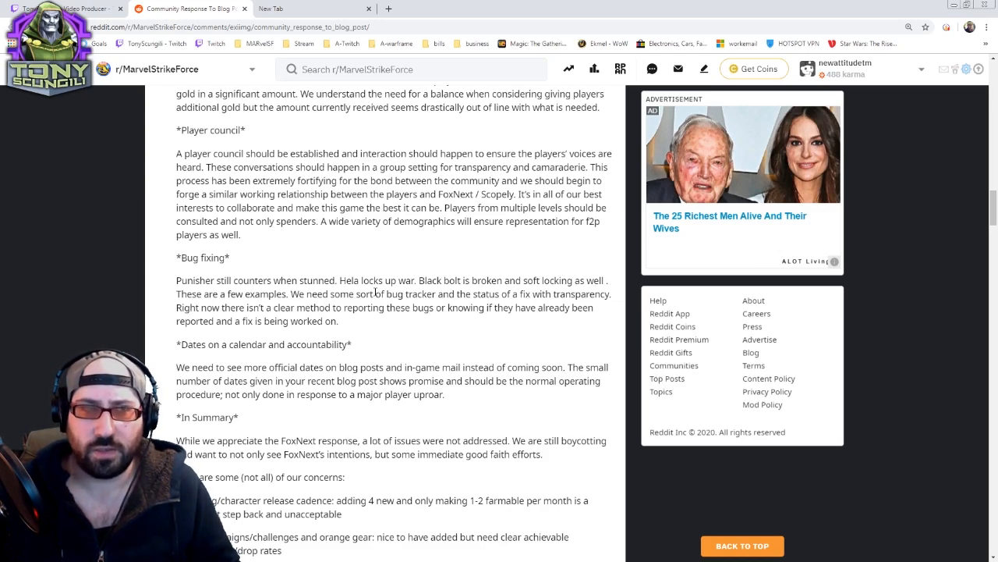
pyautogui.scroll(-3)
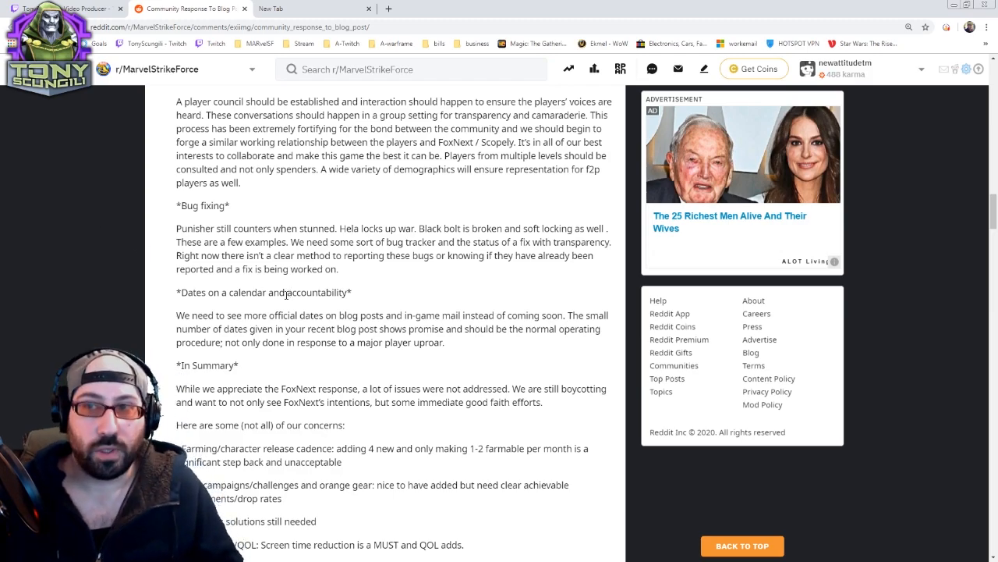
# Scroll to more concerns: red stars, screen time/QOL and ult 7 rewards.
pyautogui.scroll(-3)
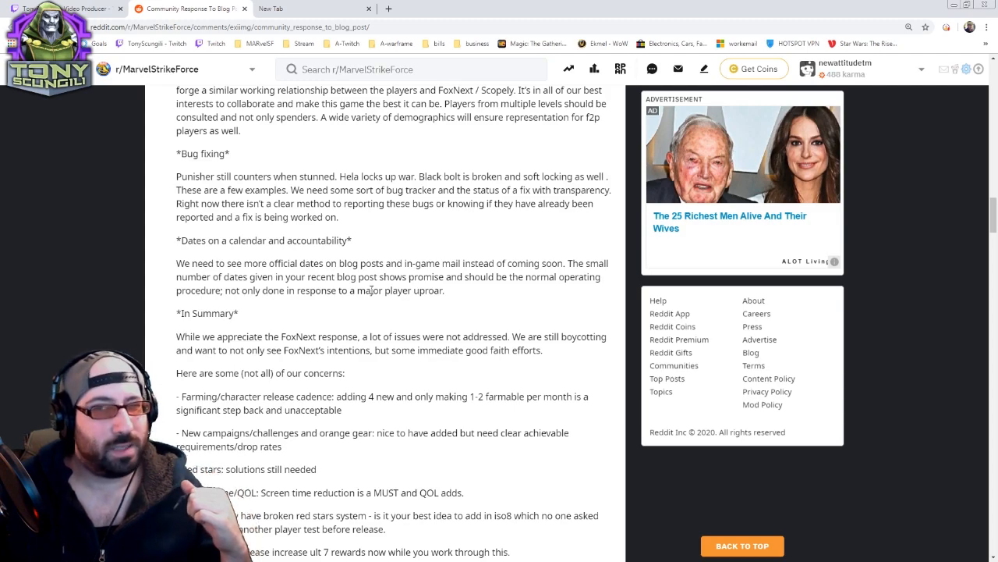
# Scroll to the final concerns, the closing line and the comment box below.
pyautogui.scroll(-3)
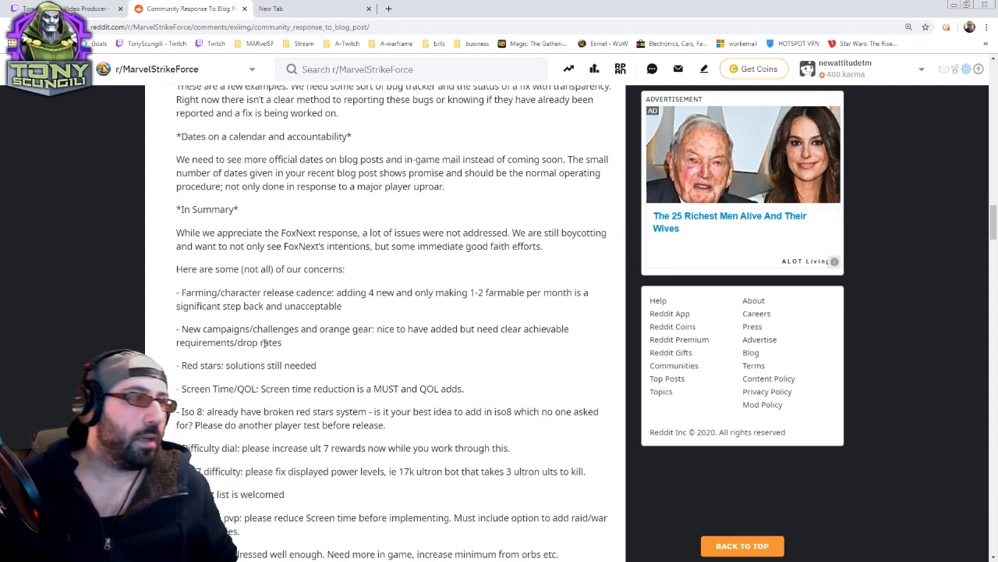
pyautogui.scroll(-3)
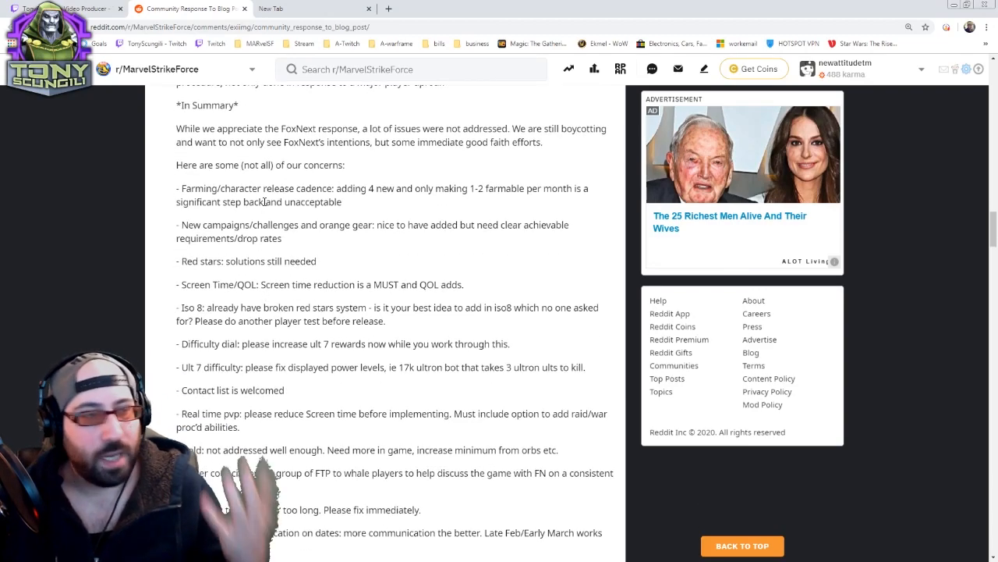
pyautogui.scroll(-3)
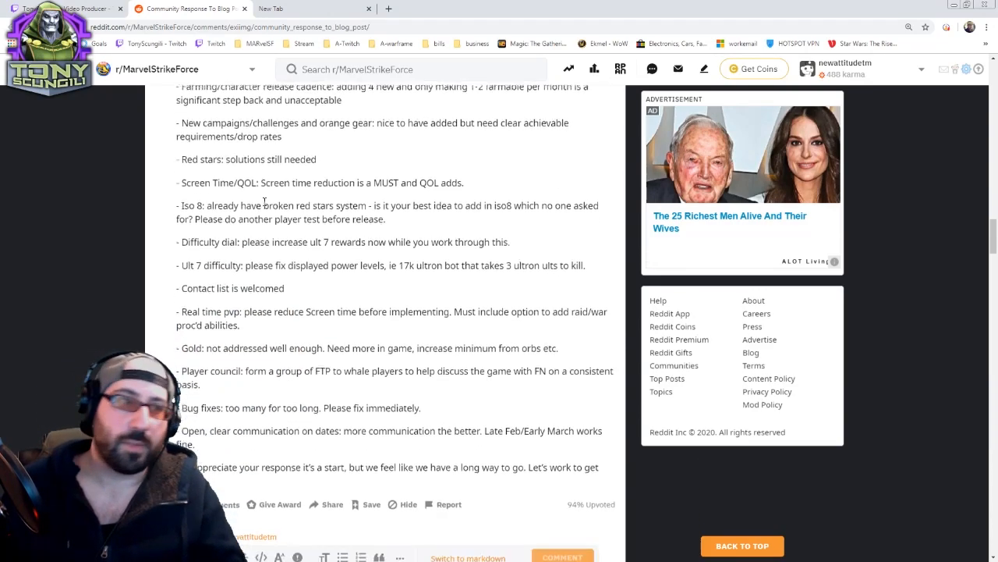
pyautogui.scroll(-3)
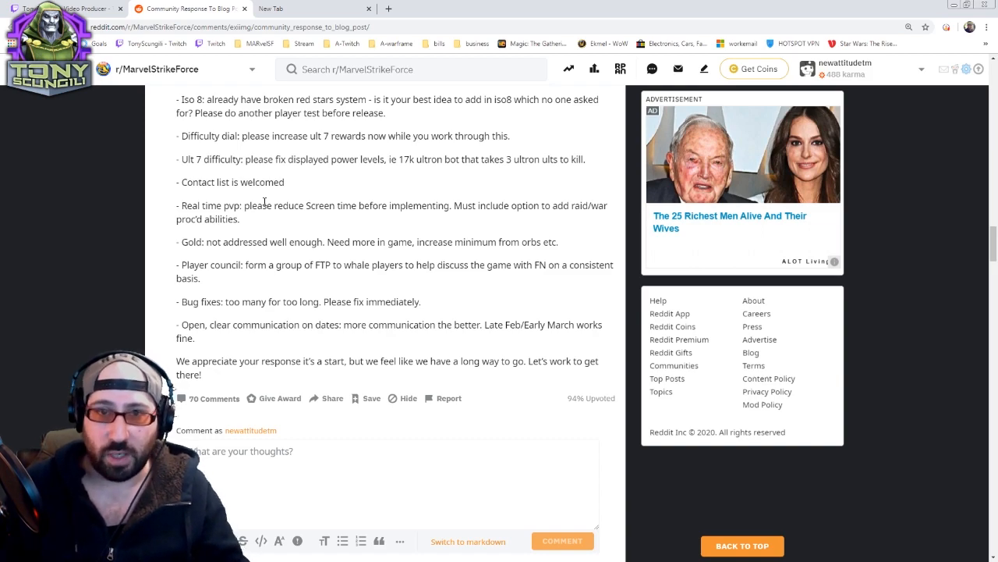
pyautogui.scroll(-3)
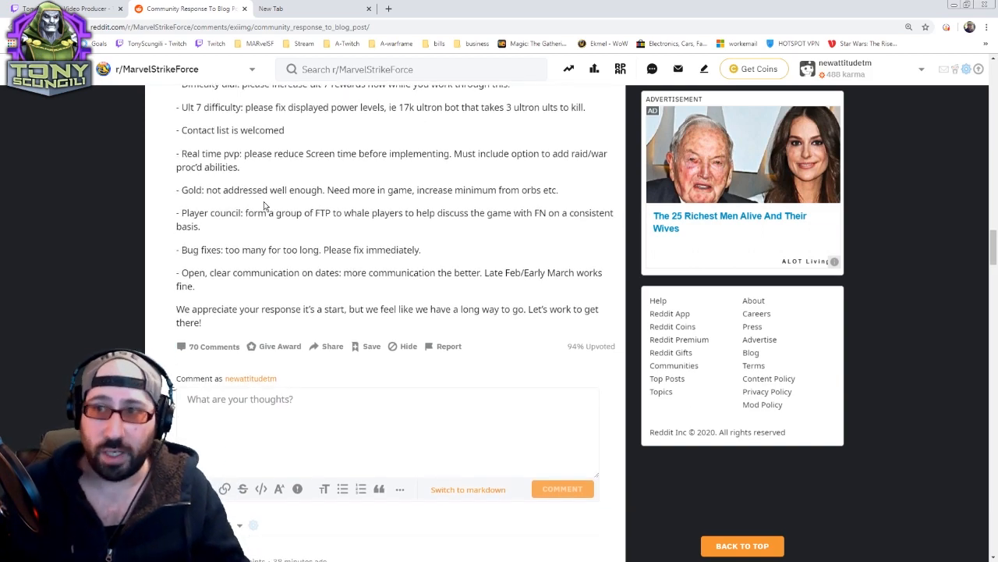